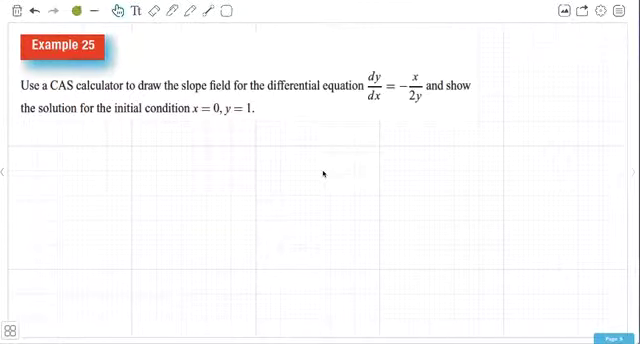
mouse_move(288, 132)
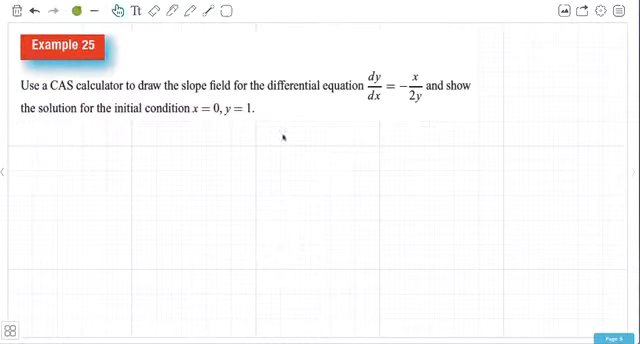
mouse_move(372, 156)
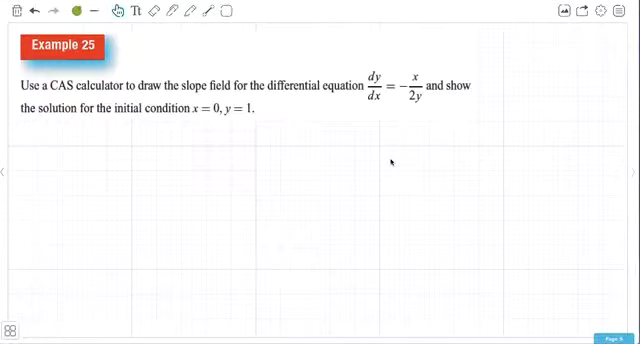
mouse_move(210, 48)
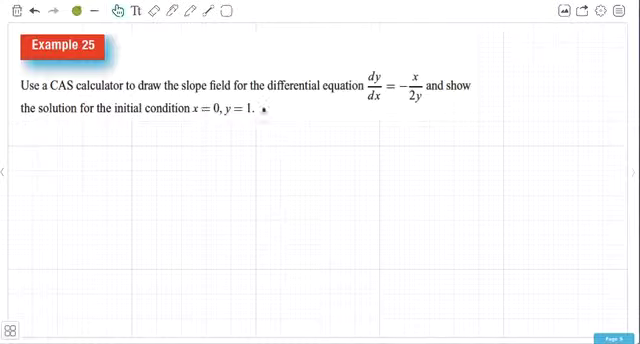
mouse_move(290, 132)
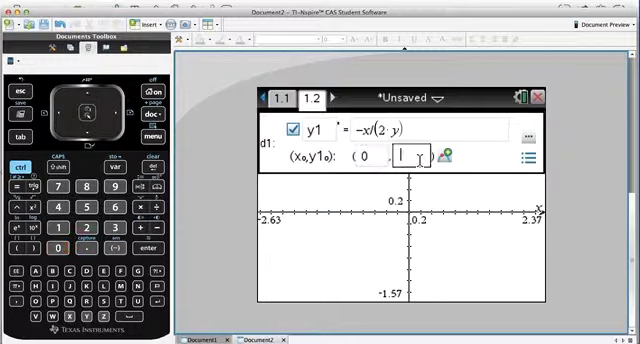
Enter the initial y-value 1 for the condition x = 0 of y1' = -x/(2·y1)
text(1)
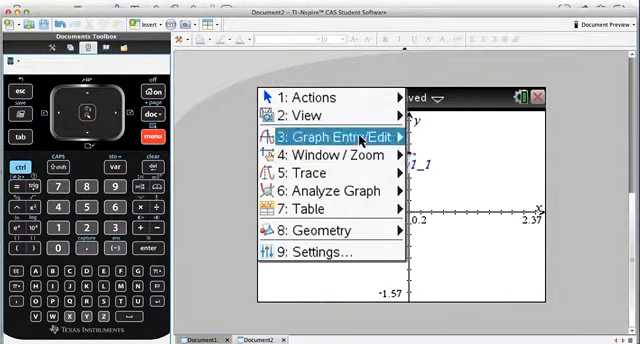
Draw the slope field of y' = -x/(2y) with the half-ellipse solution through (0, 1)
click(330, 136)
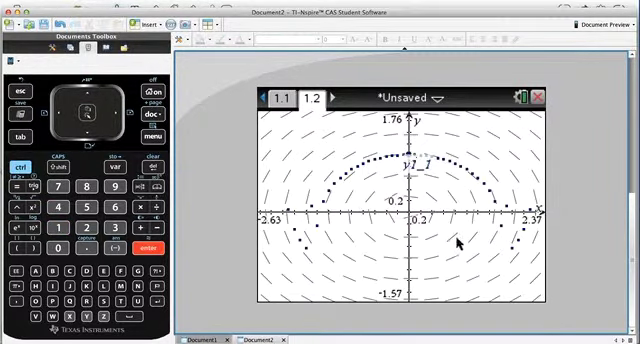
mouse_move(496, 200)
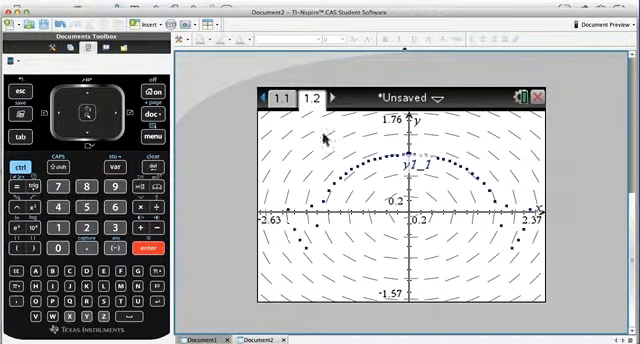
mouse_move(418, 208)
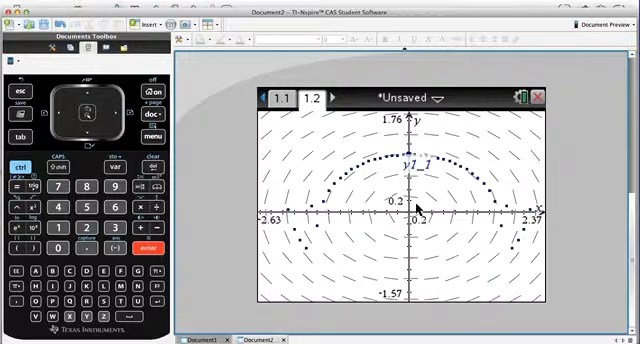
mouse_move(420, 278)
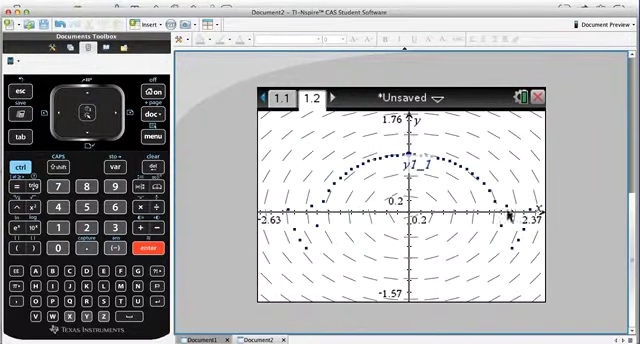
mouse_move(336, 196)
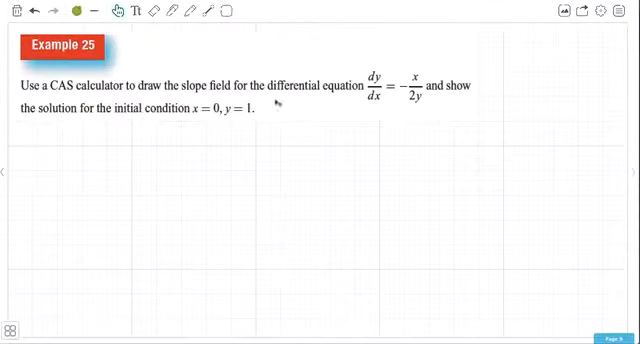
mouse_move(278, 192)
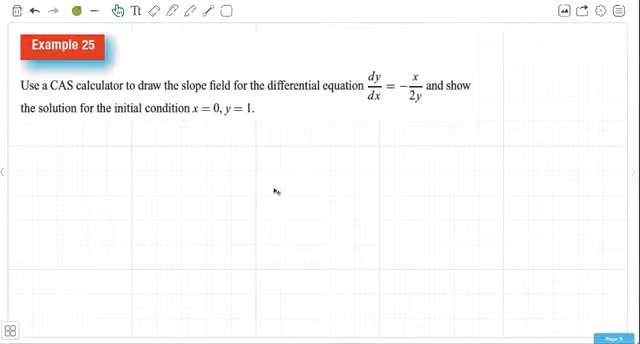
mouse_move(252, 148)
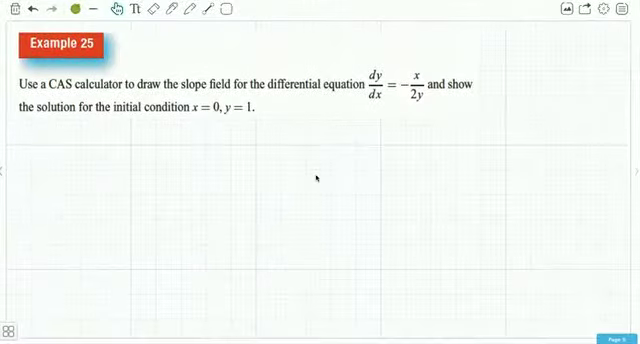
mouse_move(212, 118)
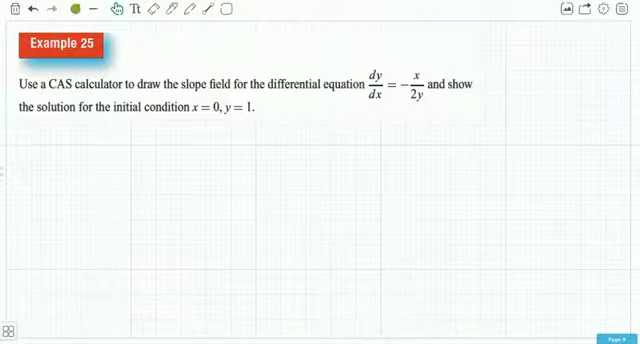
mouse_move(212, 112)
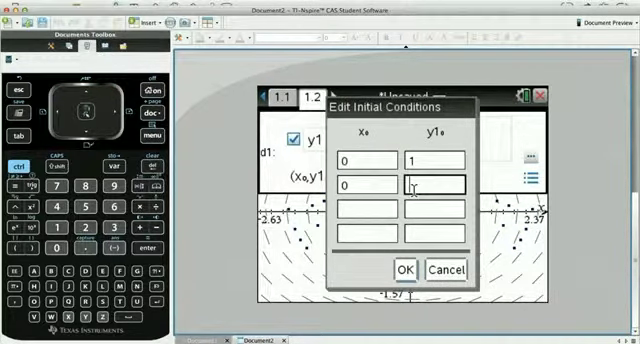
Add the initial condition x = 0, y = -1 and confirm it
text(-1)
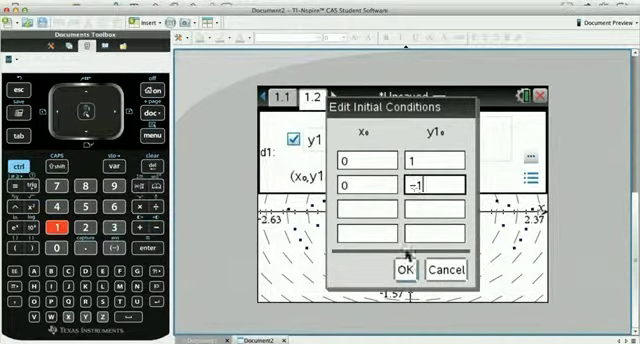
click(402, 272)
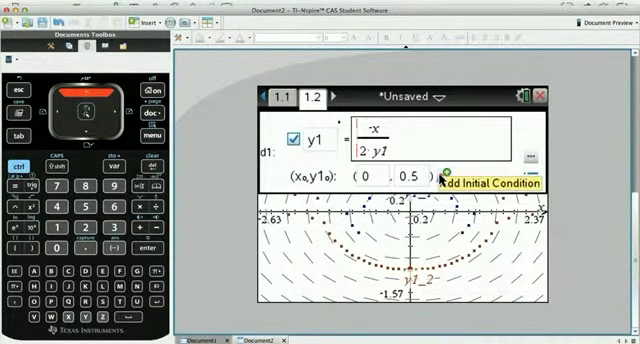
Add the initial condition x = 0, y = -0.5 and confirm it
click(500, 182)
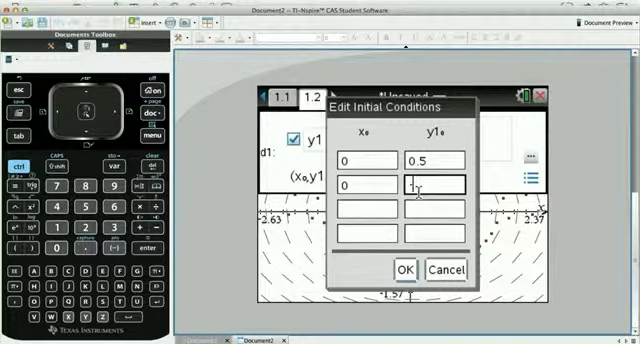
text(-0.5)
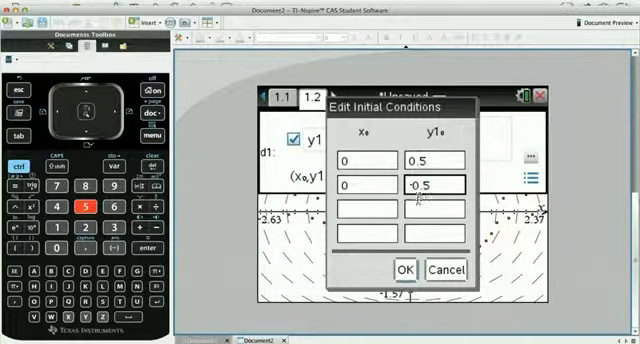
click(404, 270)
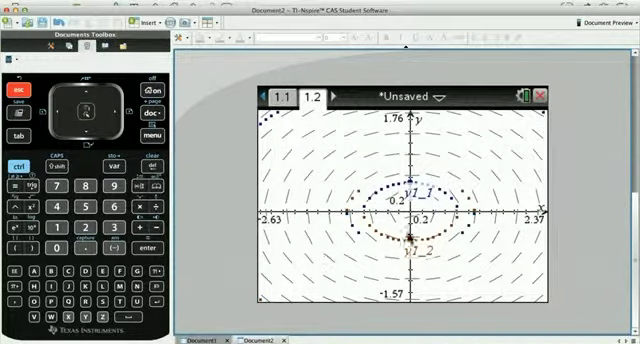
mouse_move(460, 250)
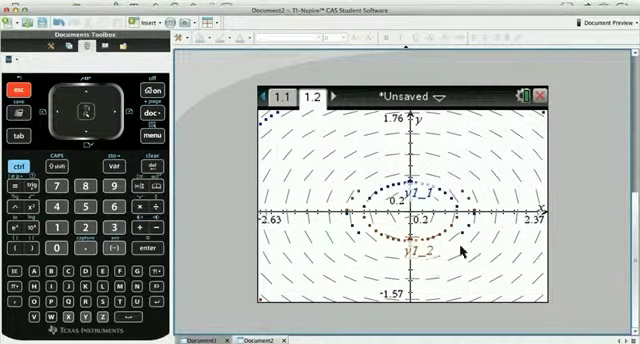